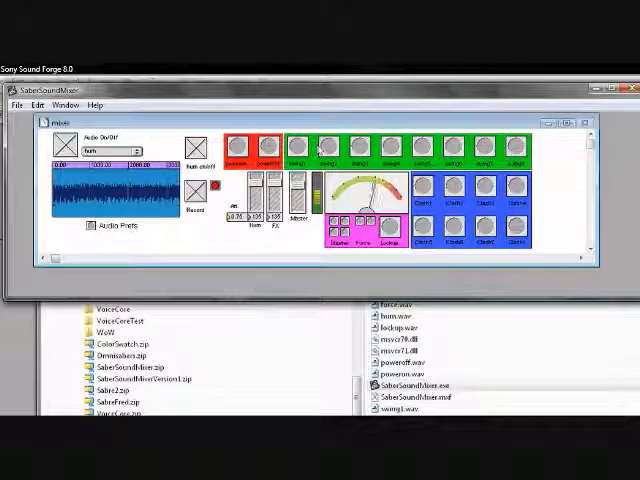
Save the Saber Sound Mixer mixdown recording as a .wav file
left_click(298, 150)
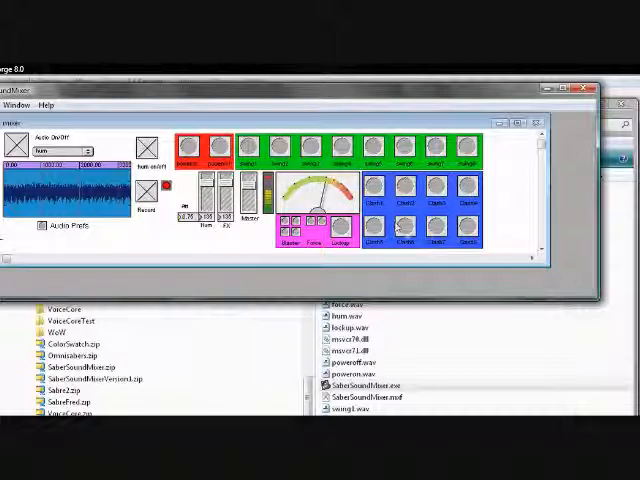
left_click(436, 236)
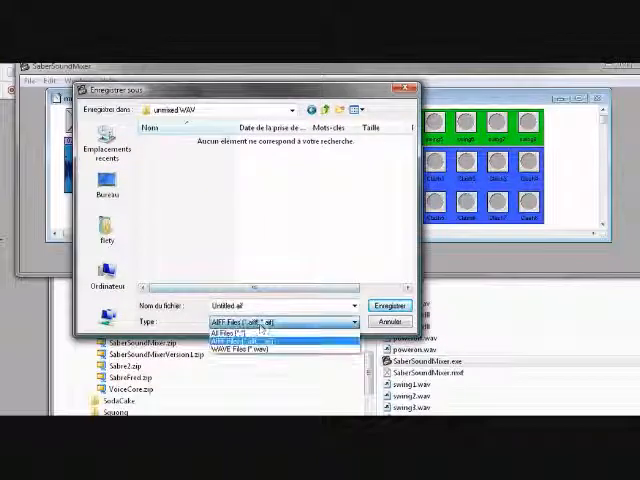
left_click(250, 348)
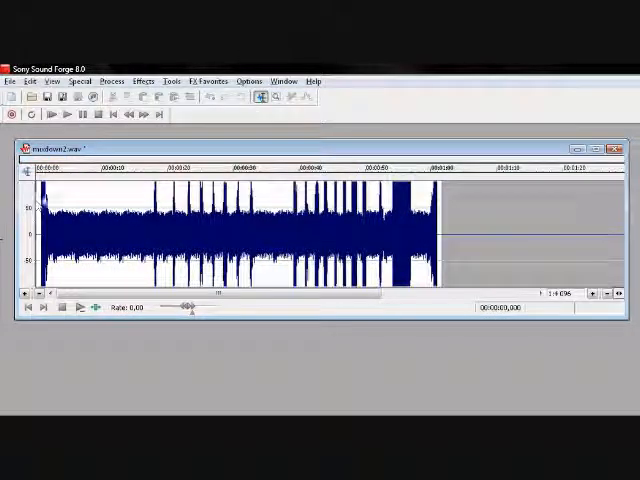
Resample the mixdown to 22,050 Hz via Process > Resample
left_click(80, 80)
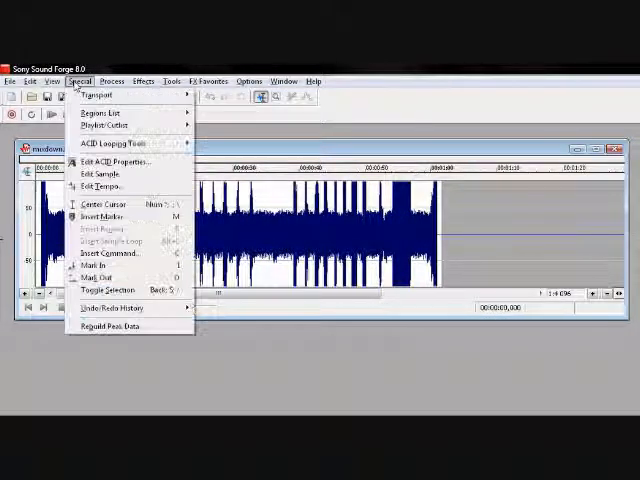
left_click(110, 80)
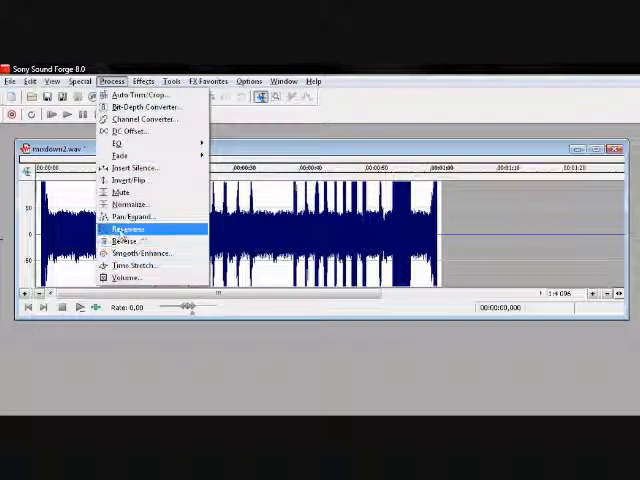
left_click(126, 228)
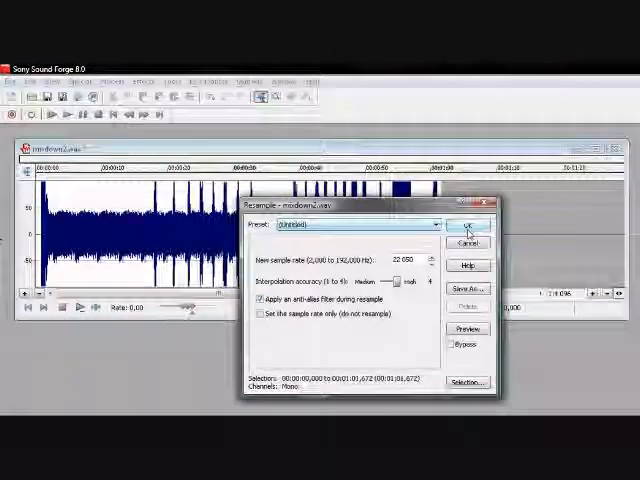
left_click(464, 224)
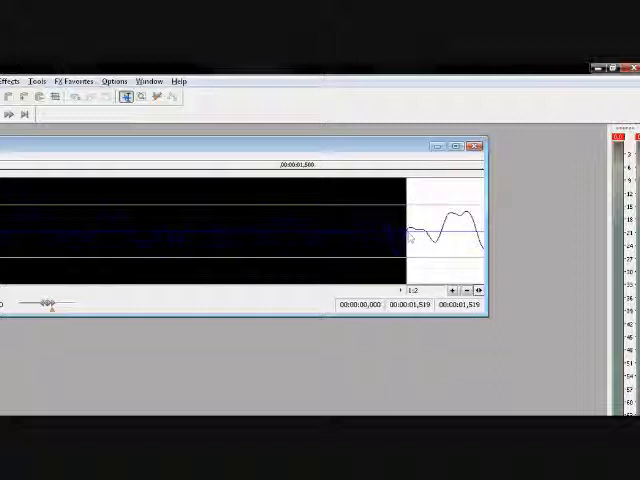
Adjust the selection snapping setting in the Options menu
left_click(200, 80)
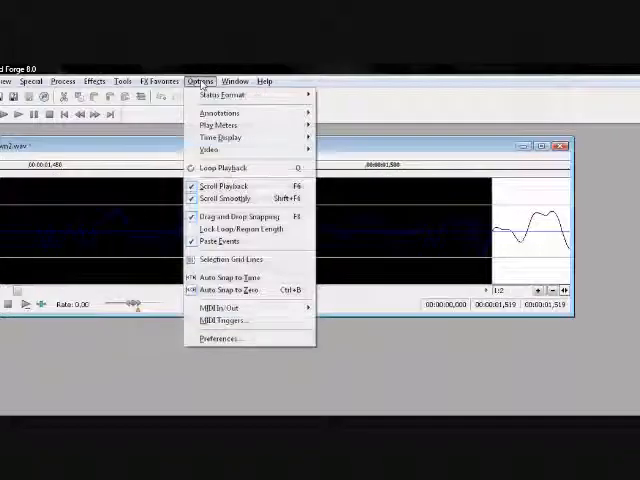
mouse_move(244, 290)
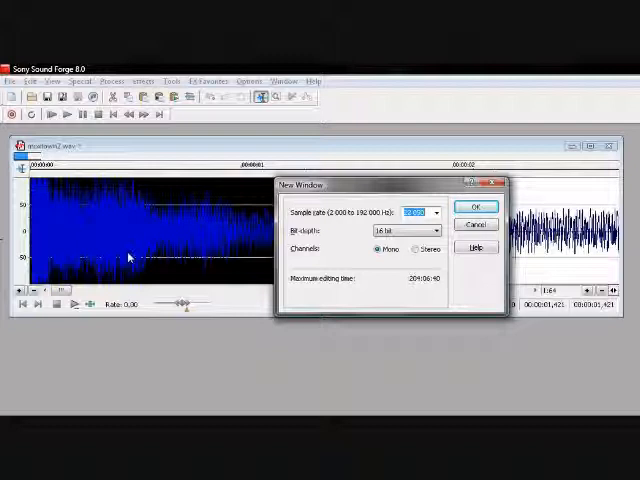
Confirm the new 22,050 Hz mono window holding the power-on audio
left_click(476, 208)
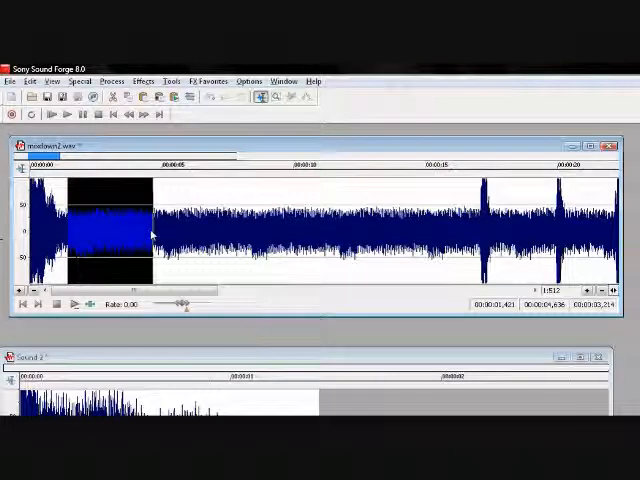
Select the steady looping hum section of the mixdown waveform
left_click_drag(150, 236, 270, 236)
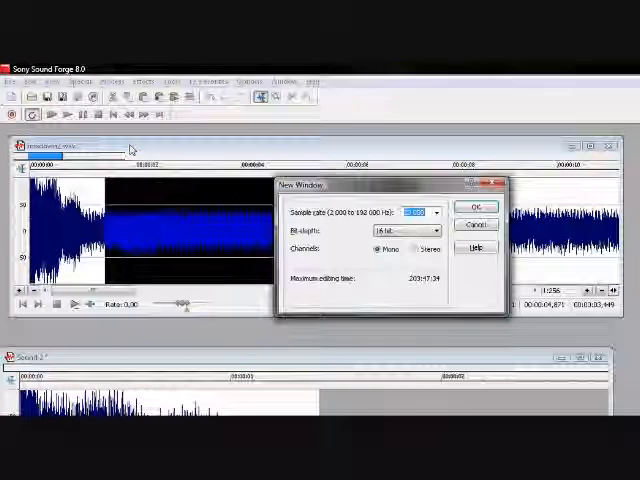
Confirm the new 22,050 Hz mono window for the hum selection
left_click(476, 208)
type("temp P")
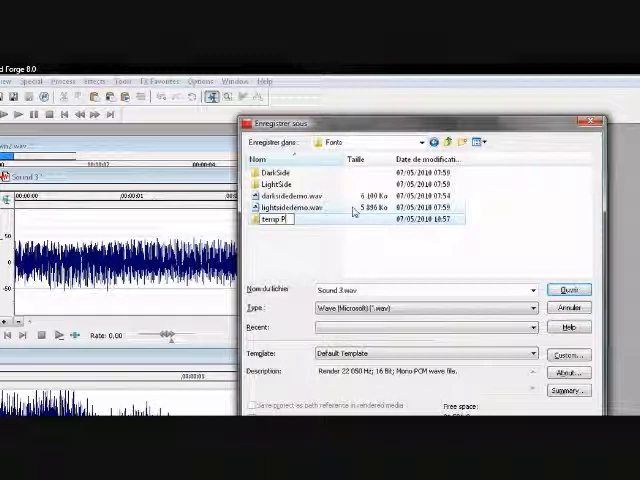
Save the new mono hum sound as a Wave (Microsoft) file in the target folder
double_click(276, 220)
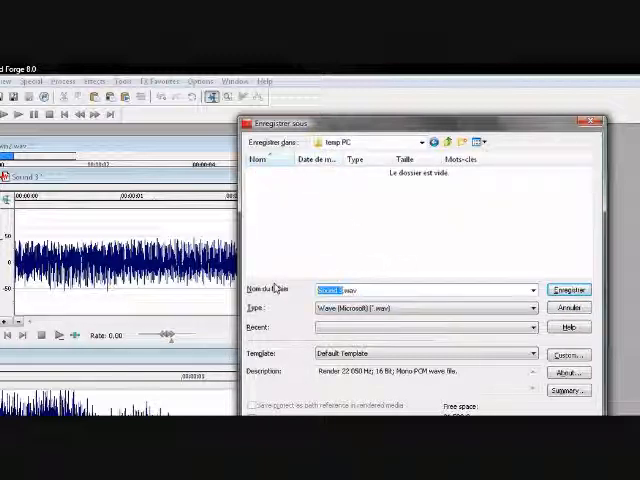
left_click(568, 286)
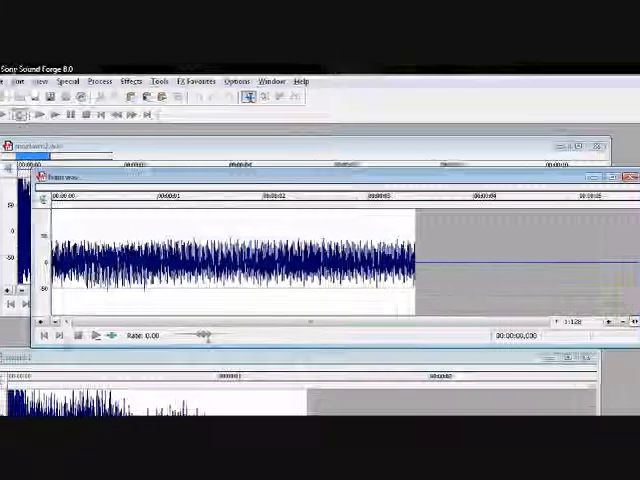